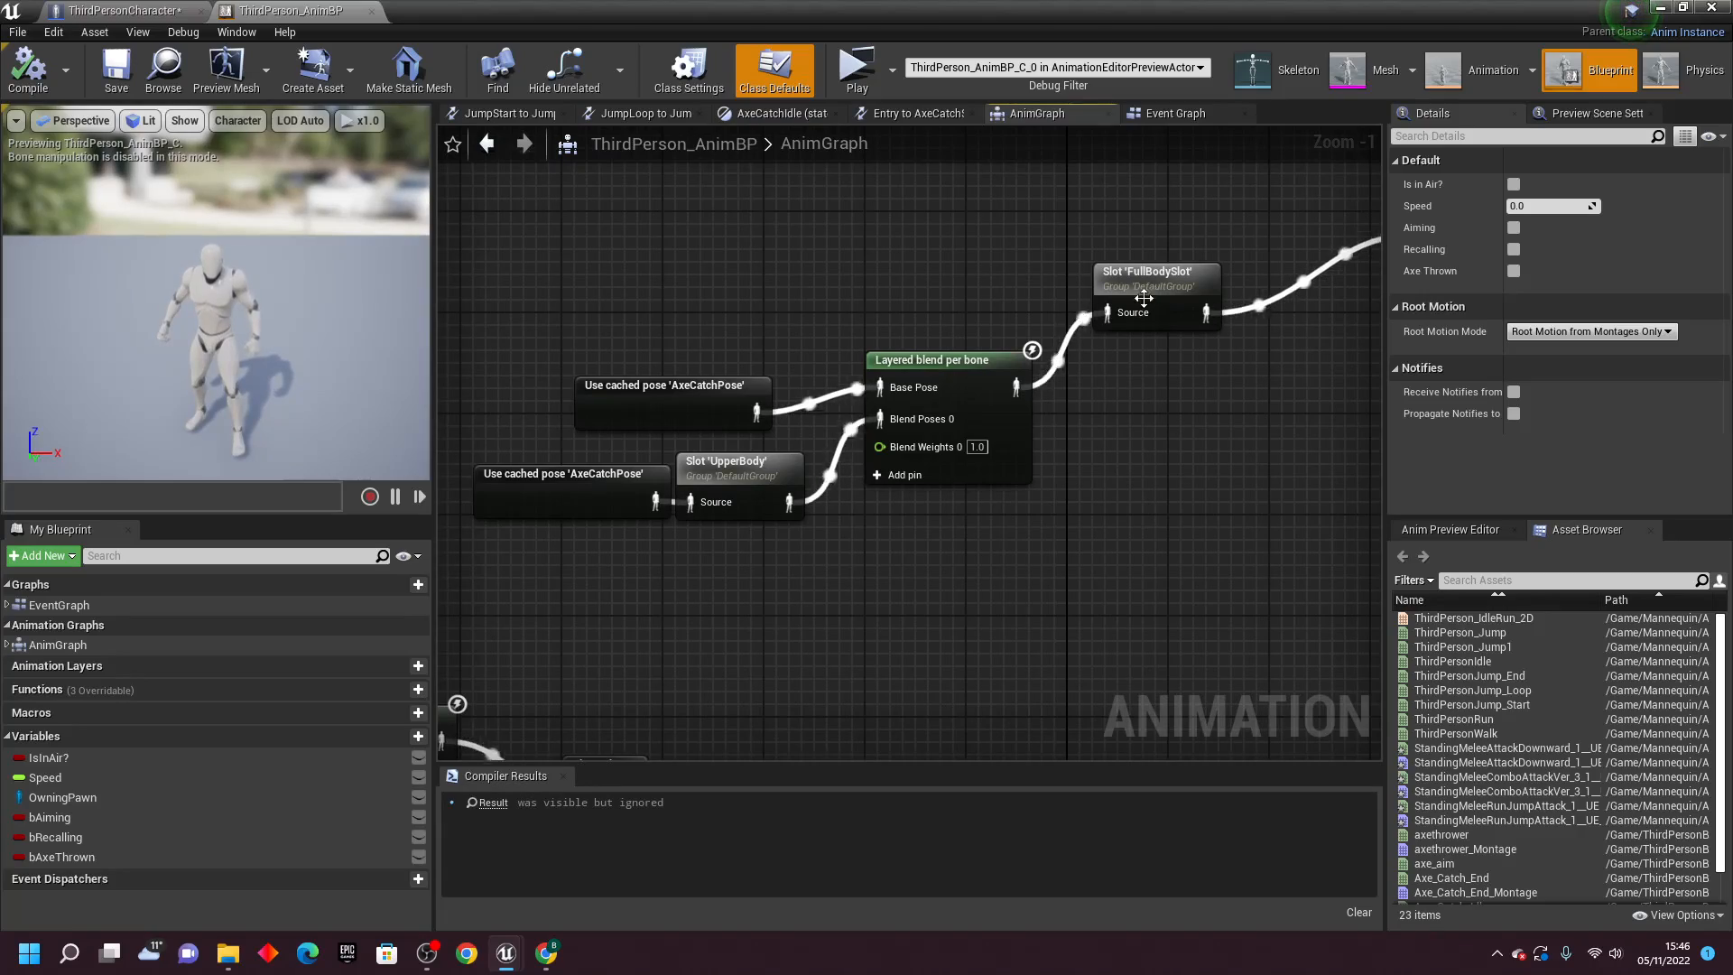
Darken the zombie1Color texture by dragging the Hue/Saturation Lightness slider toward -29
scroll("down", 3)
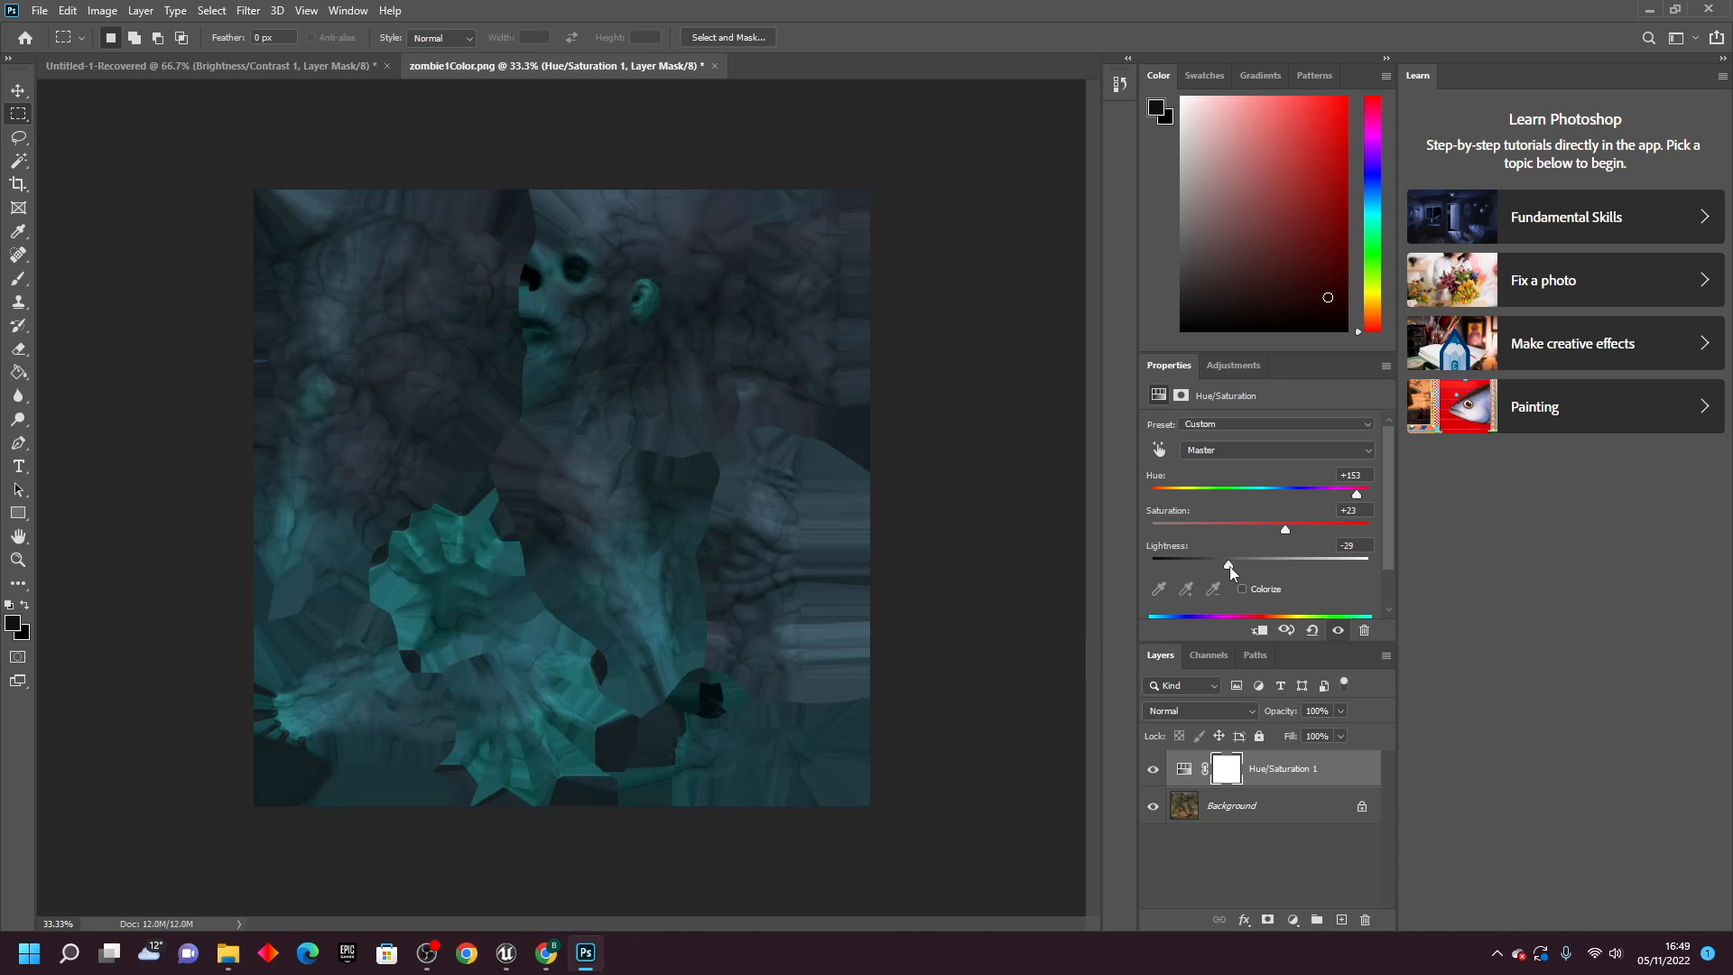
left_click_drag(1284, 528, 1328, 527)
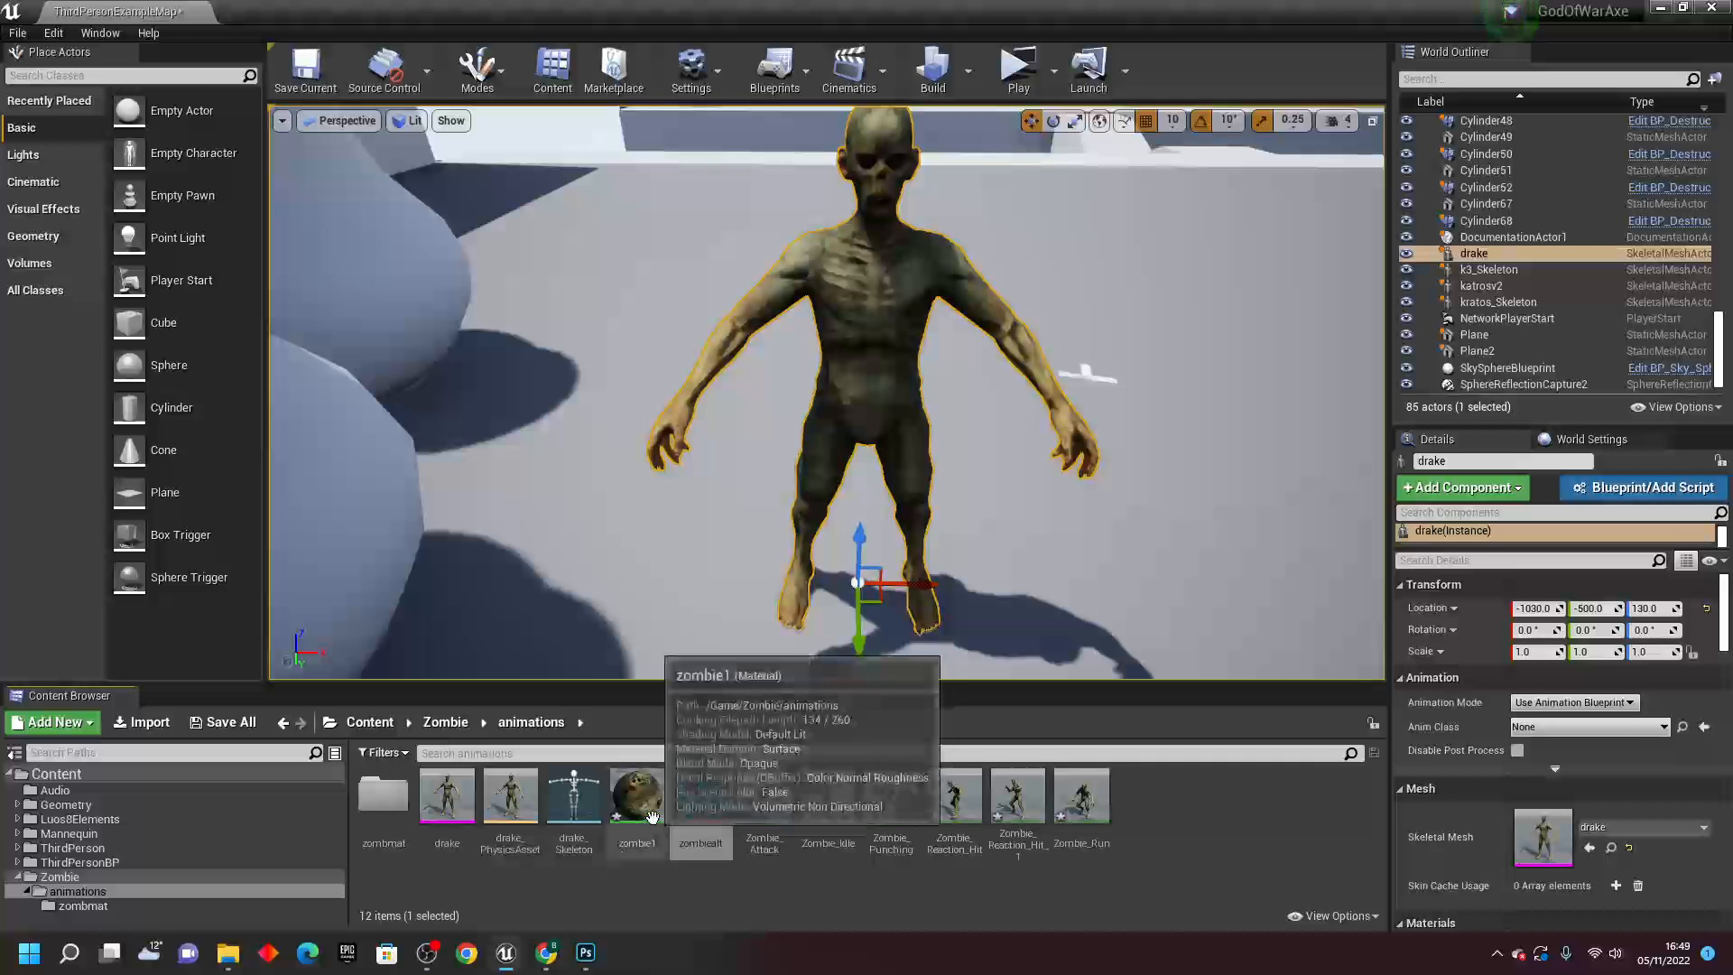
Return to Unreal Engine for the tracenotify Received Notify End Turntraceoff logic
left_click(1147, 10)
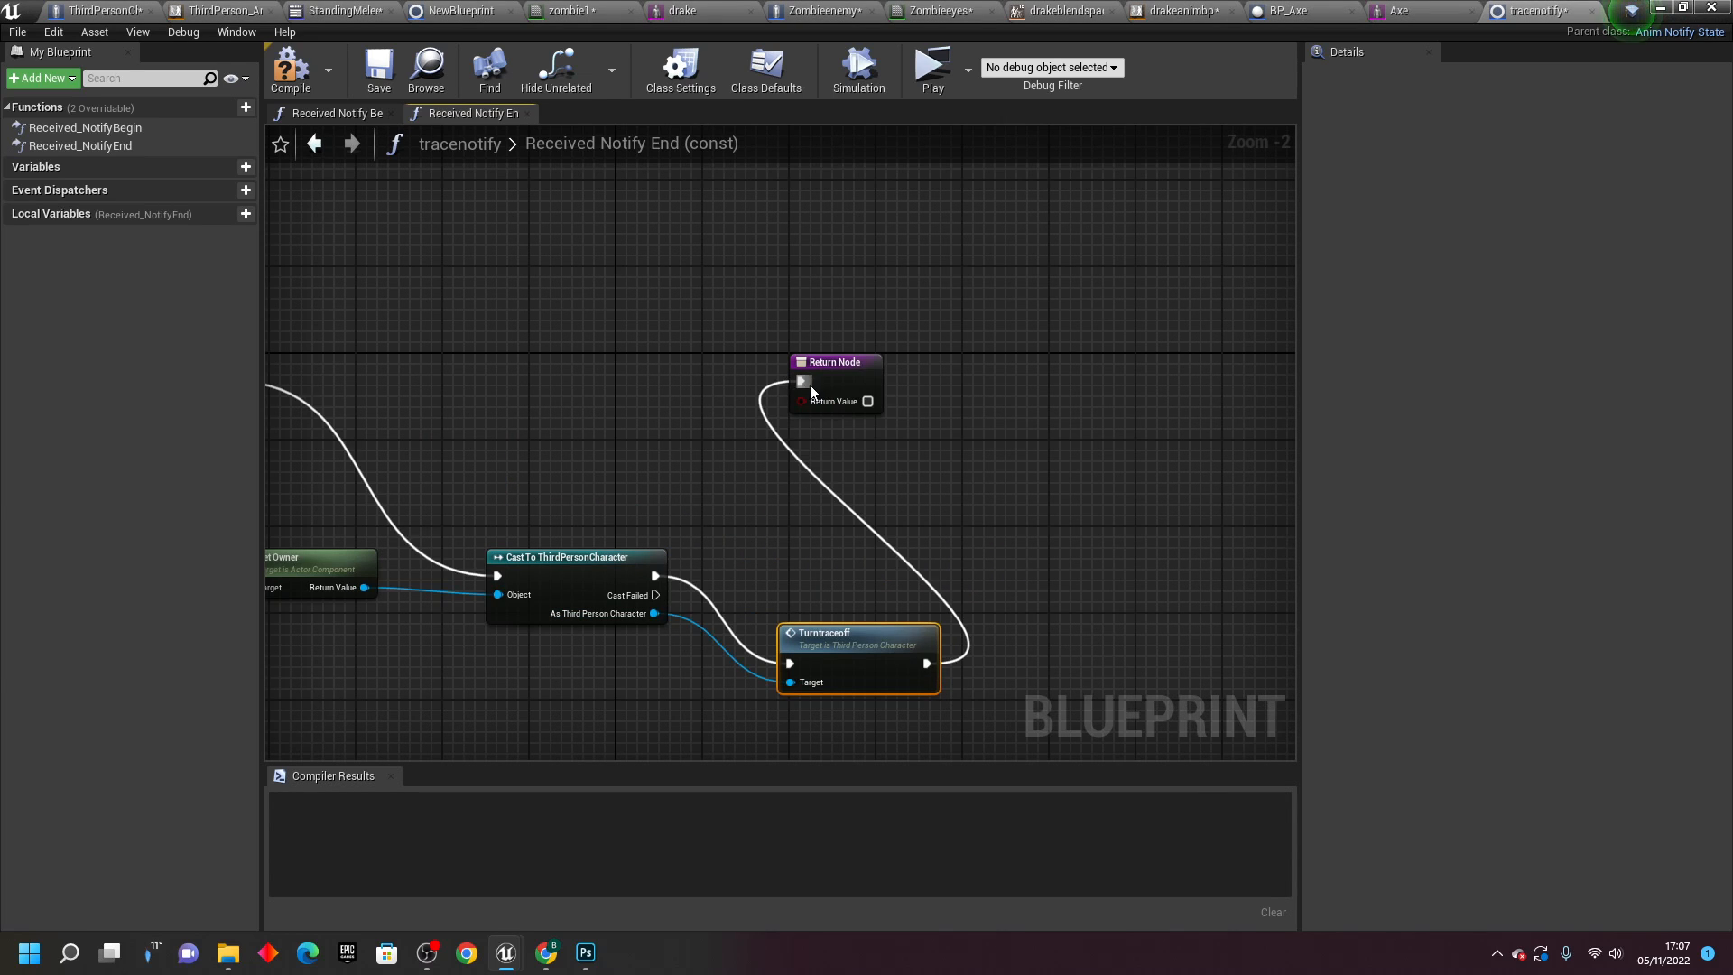
Search the Zombieenemy Mesh Anim Class dropdown for the zombie anim blueprint
left_click(337, 11)
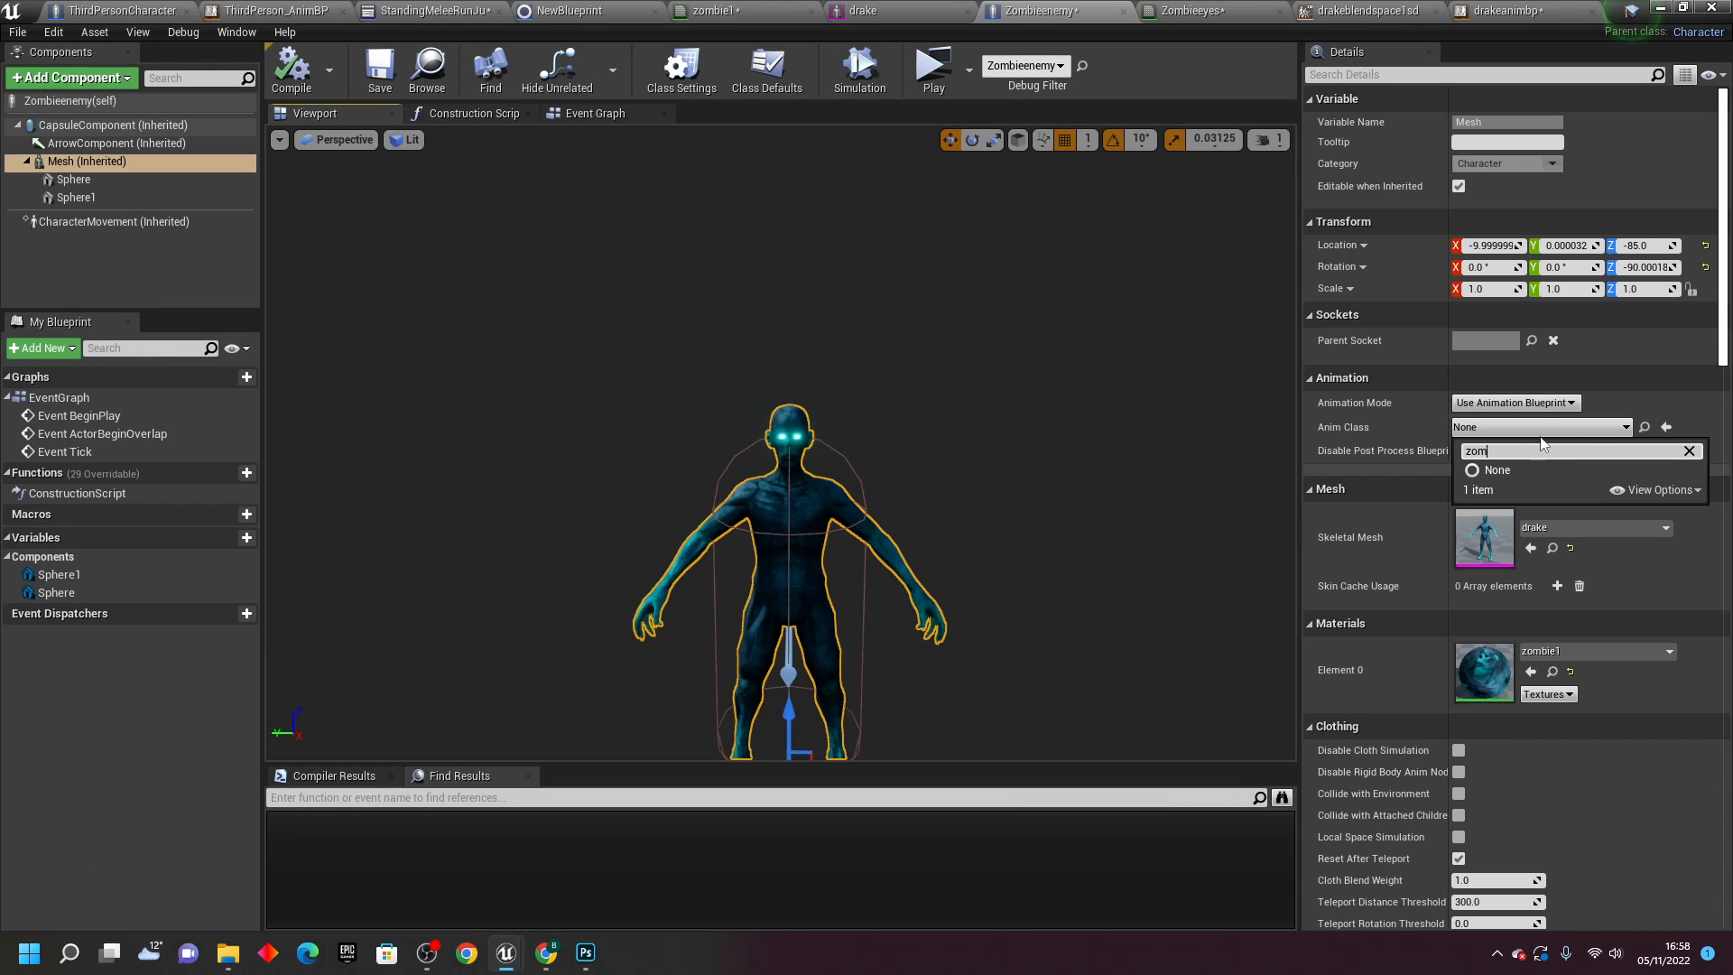
type("zd")
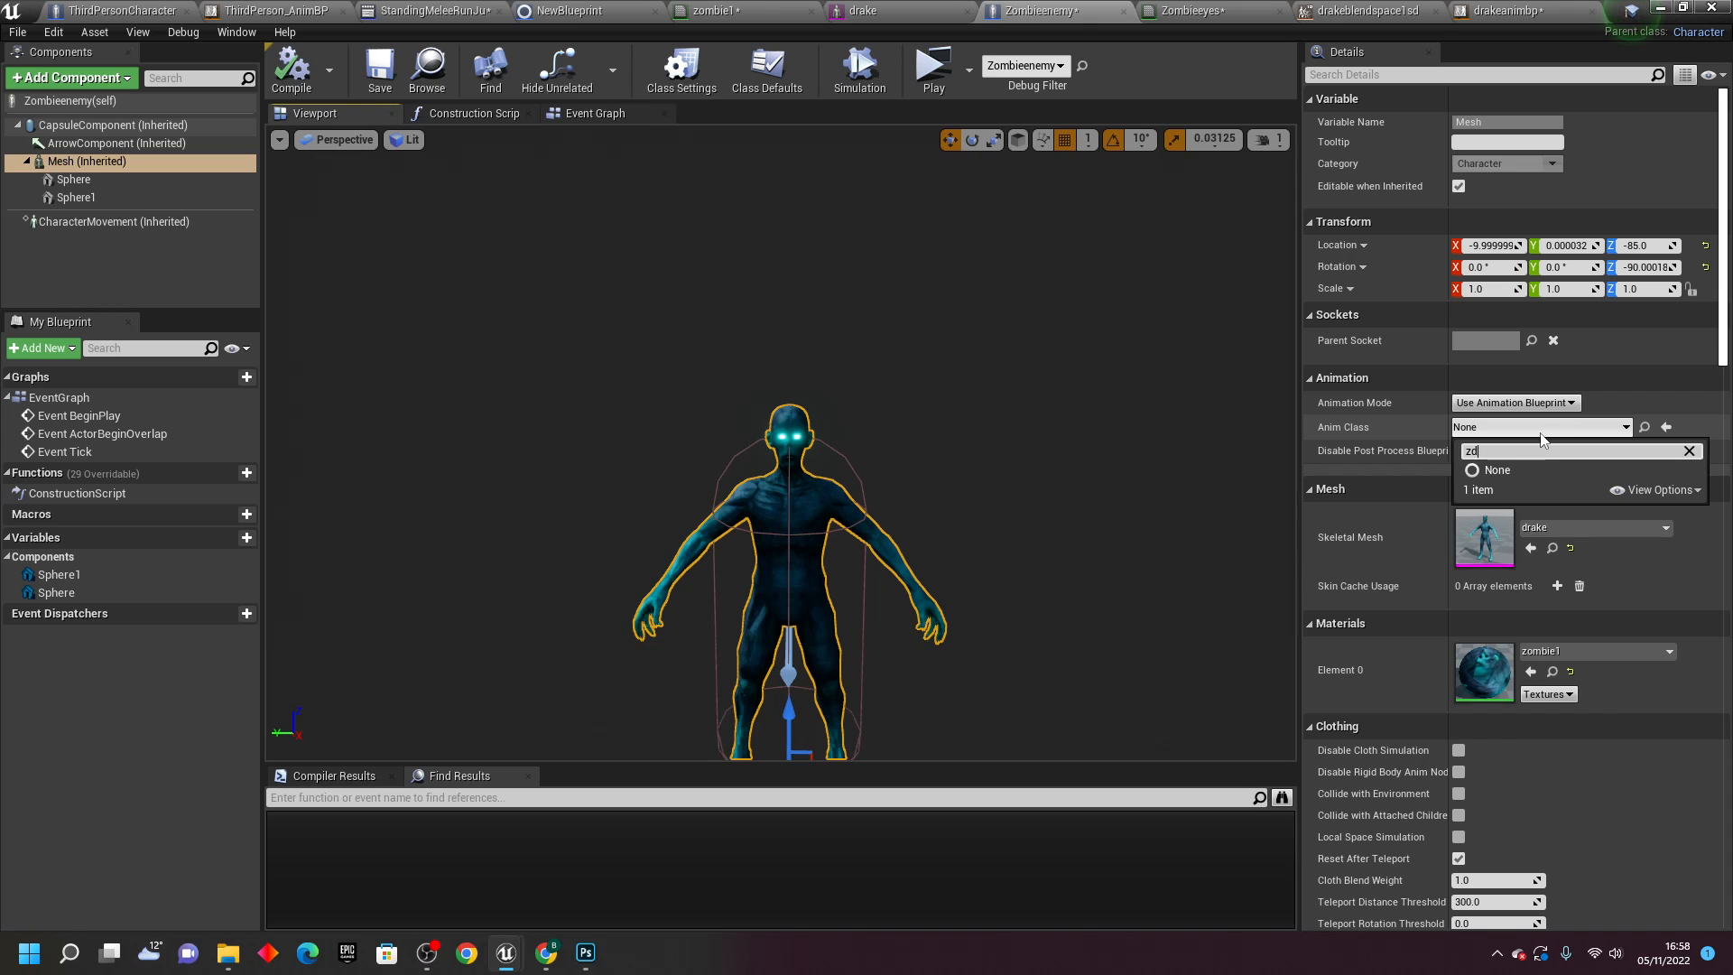
type("dr")
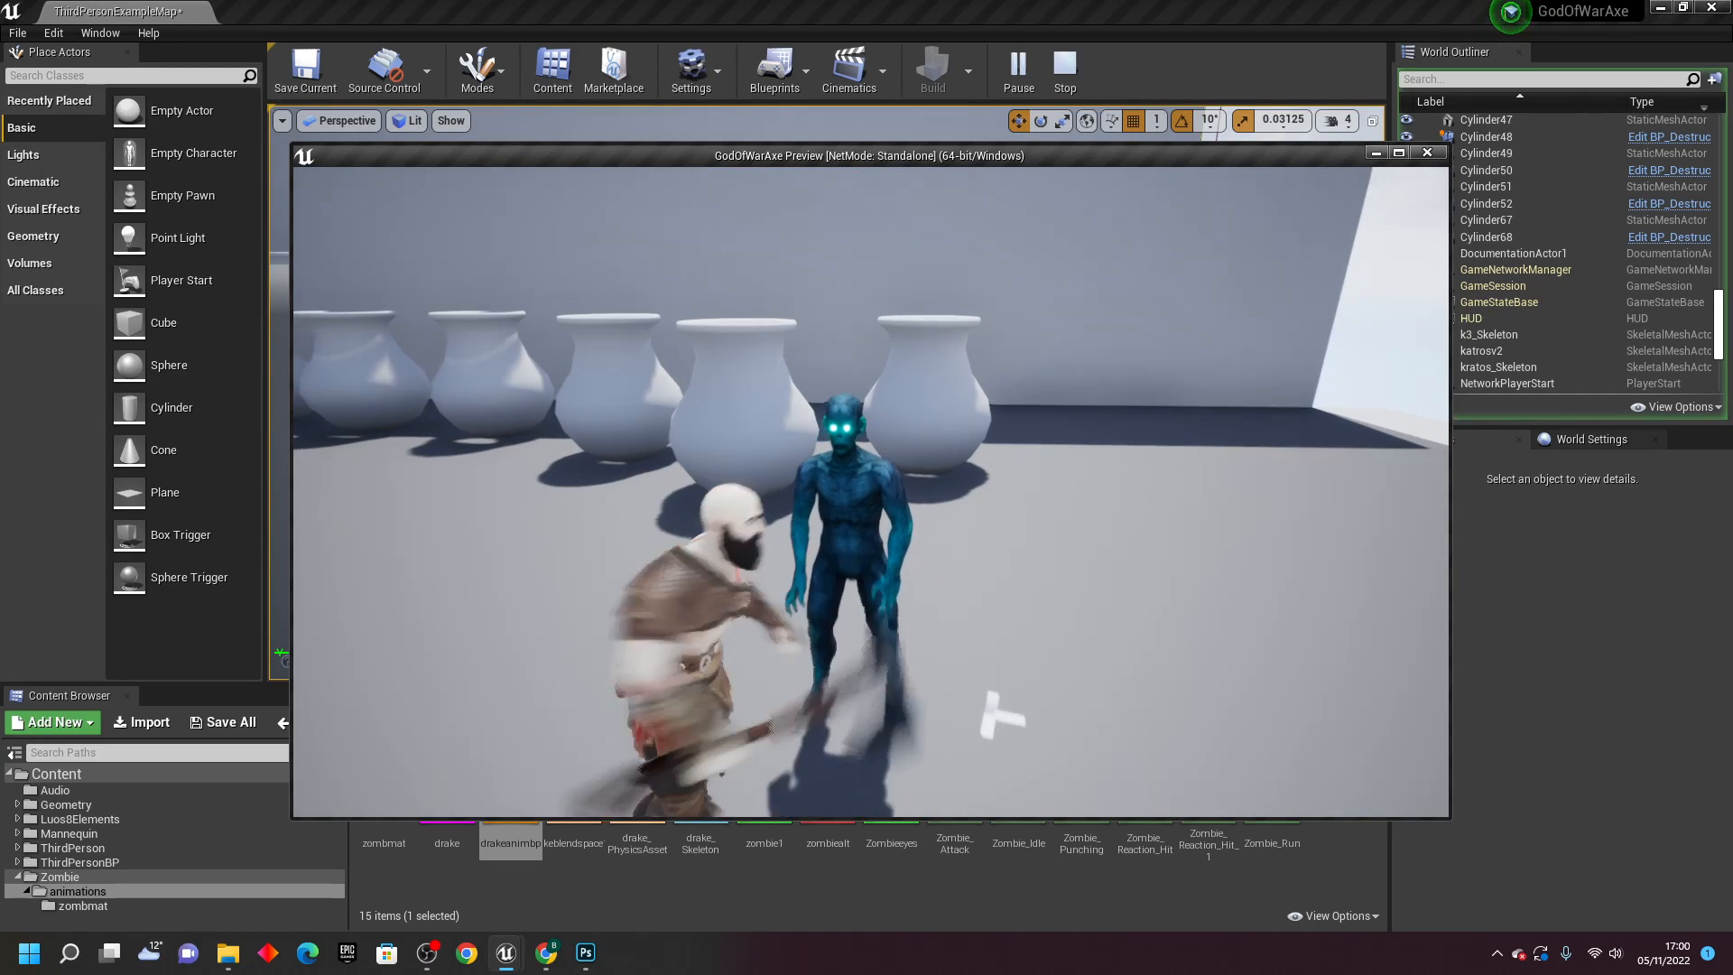
Play the level to test the zombie enemy in play mode
left_click(127, 11)
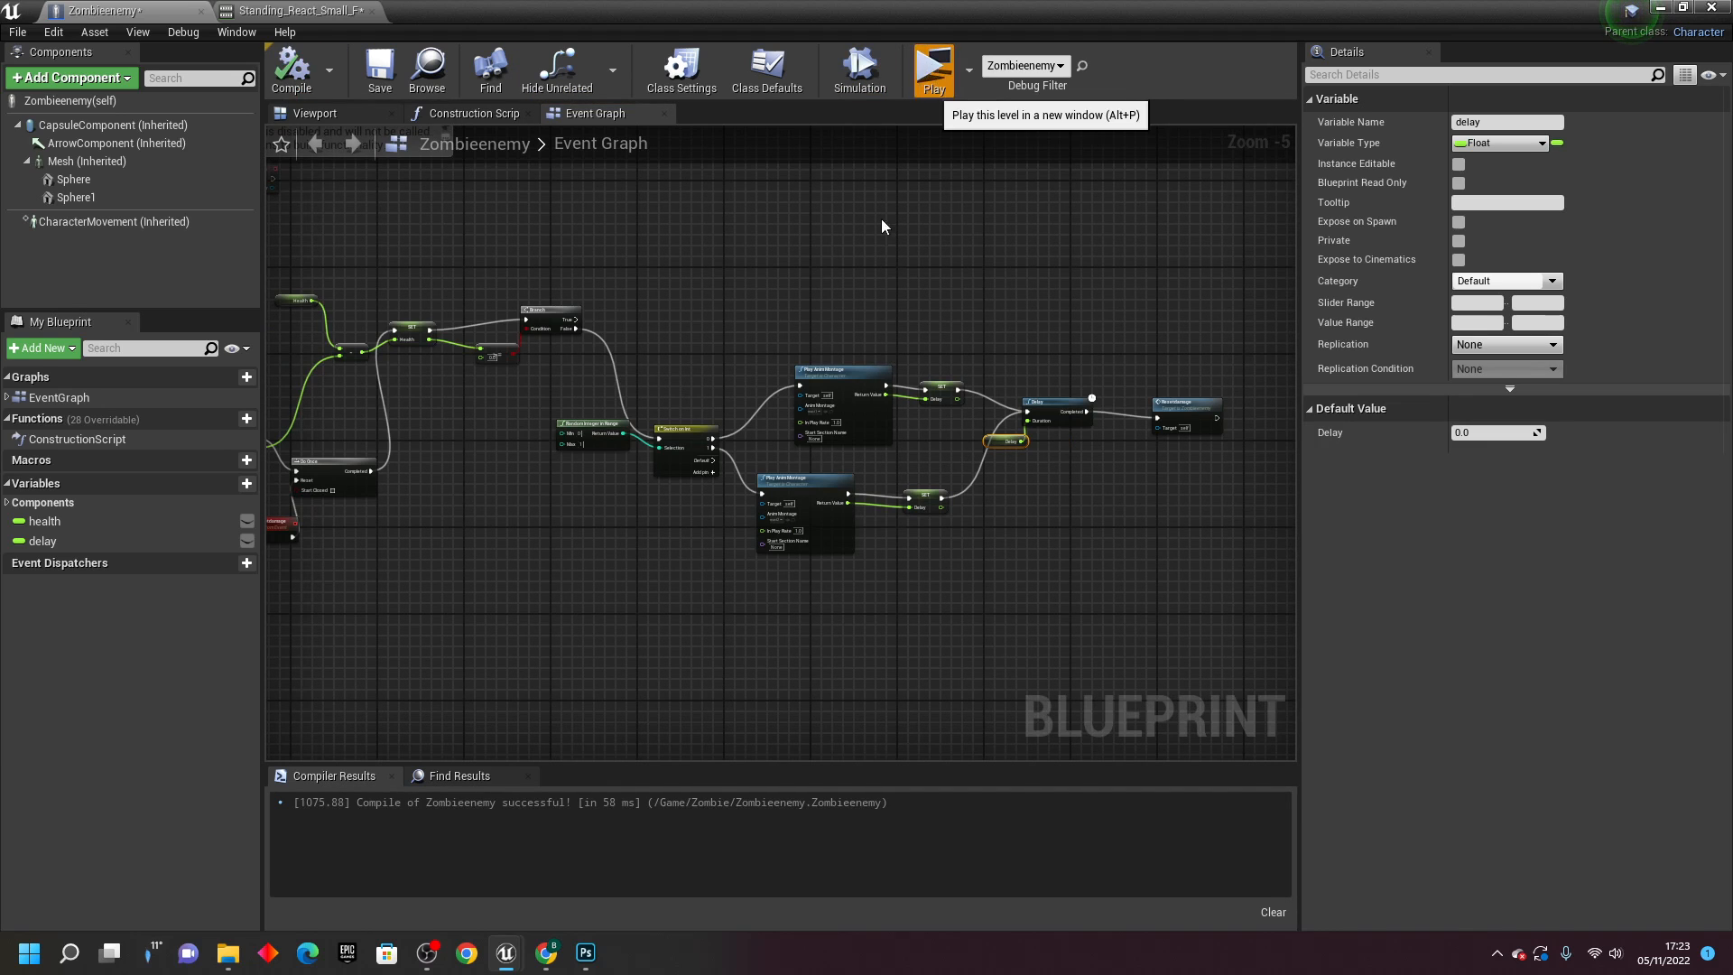
left_click(931, 66)
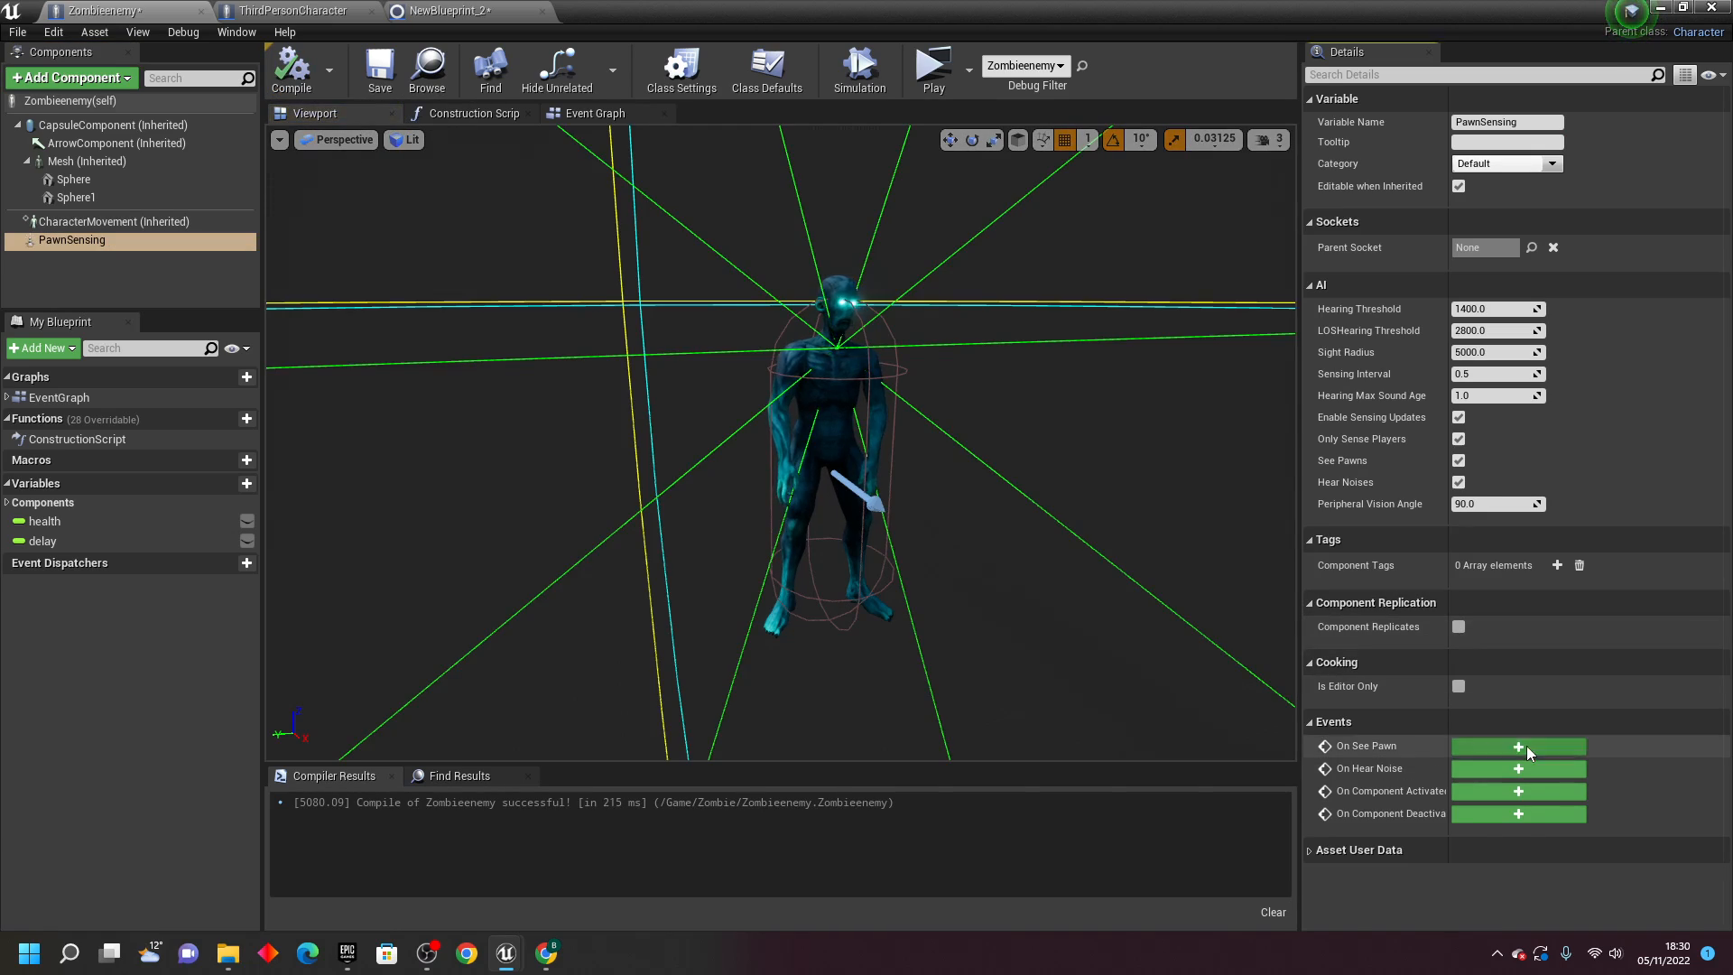
Add an On See Pawn event for the zombie, then play the level to watch it chase
left_click(1517, 747)
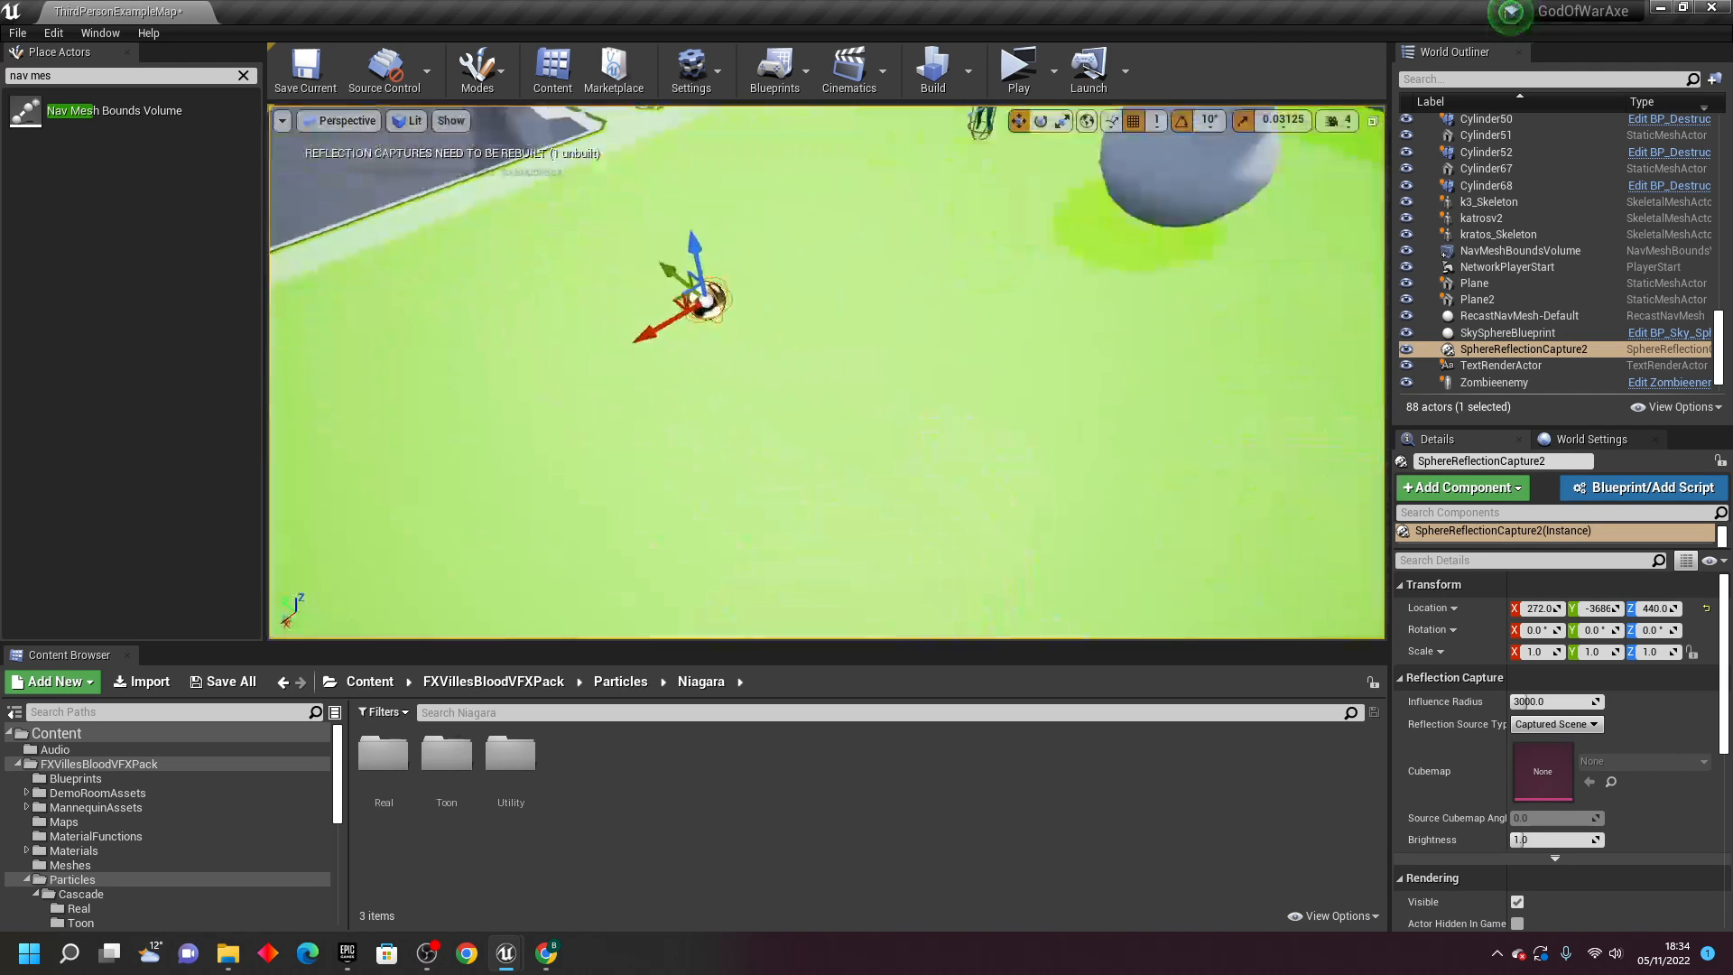
left_click(1014, 64)
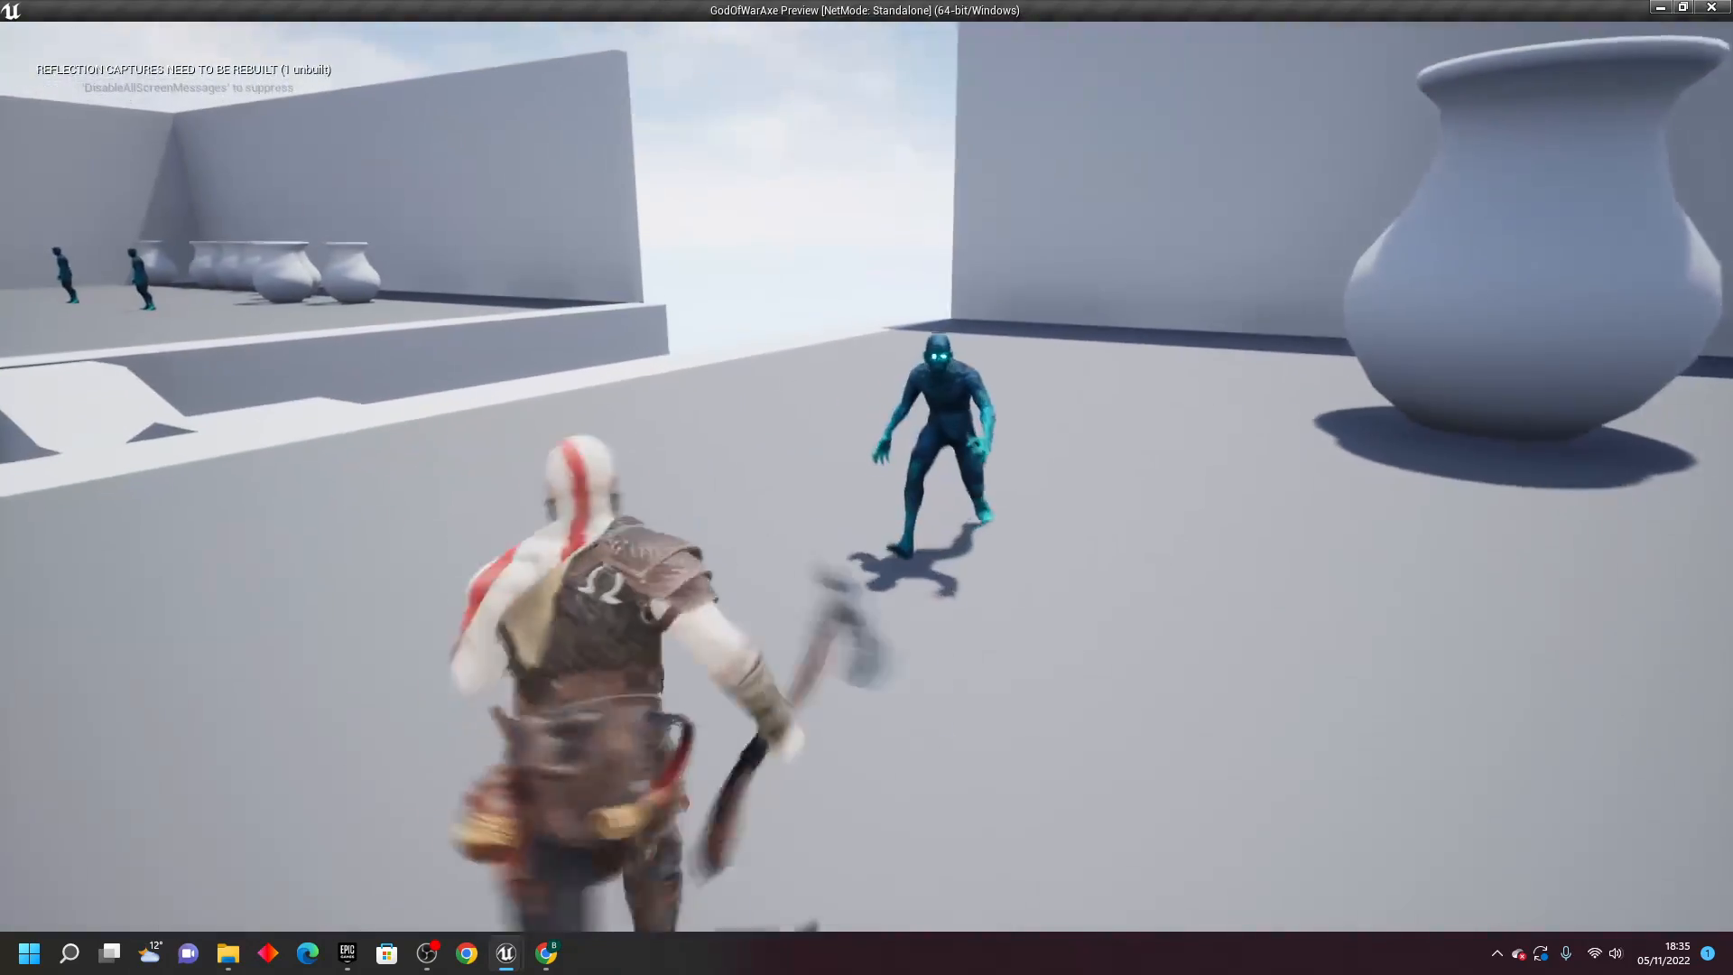